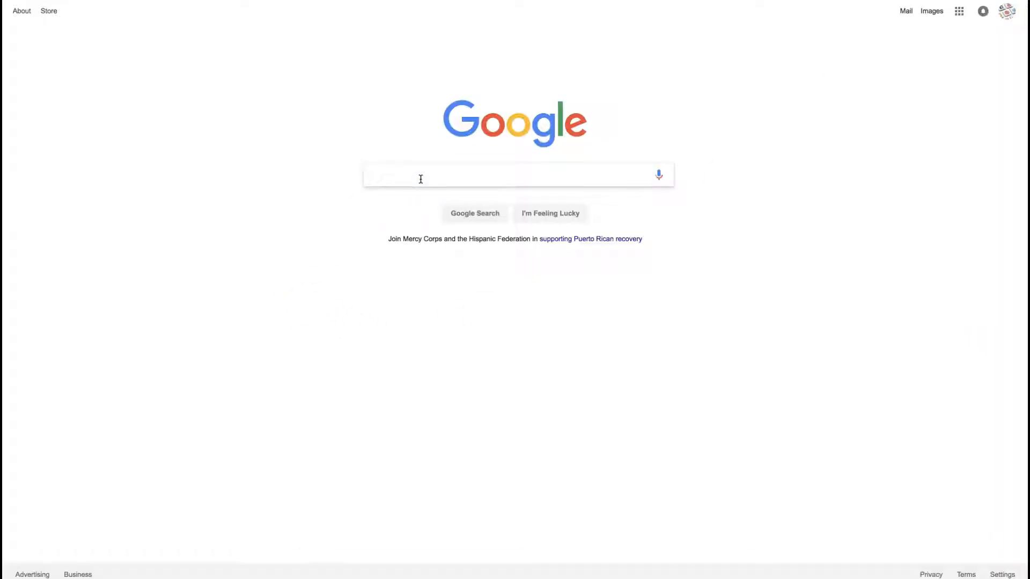
# Step: Search Google for 'digital marketing company dayton'
pyautogui.write('digit')
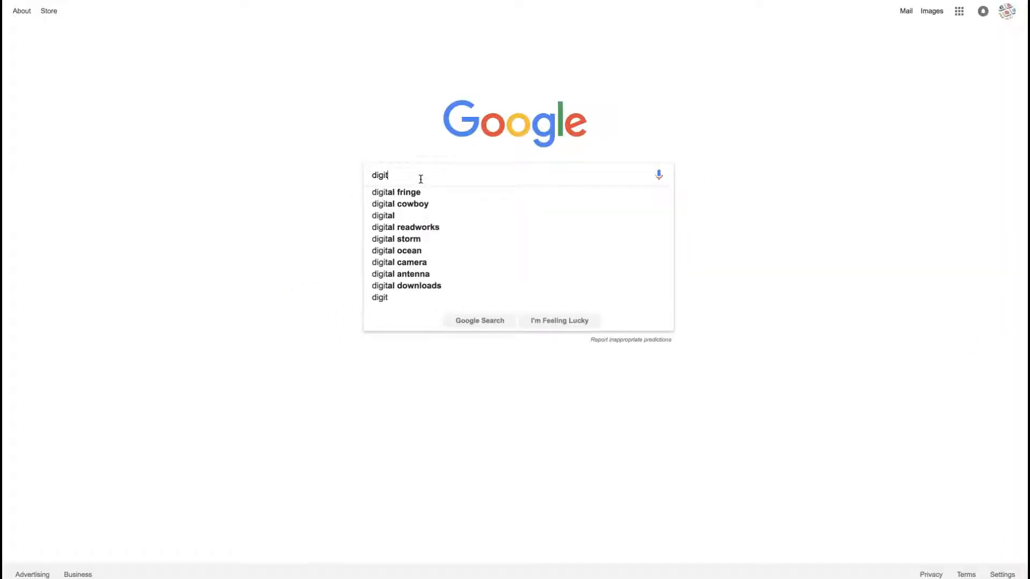
pyautogui.write('al marketing')
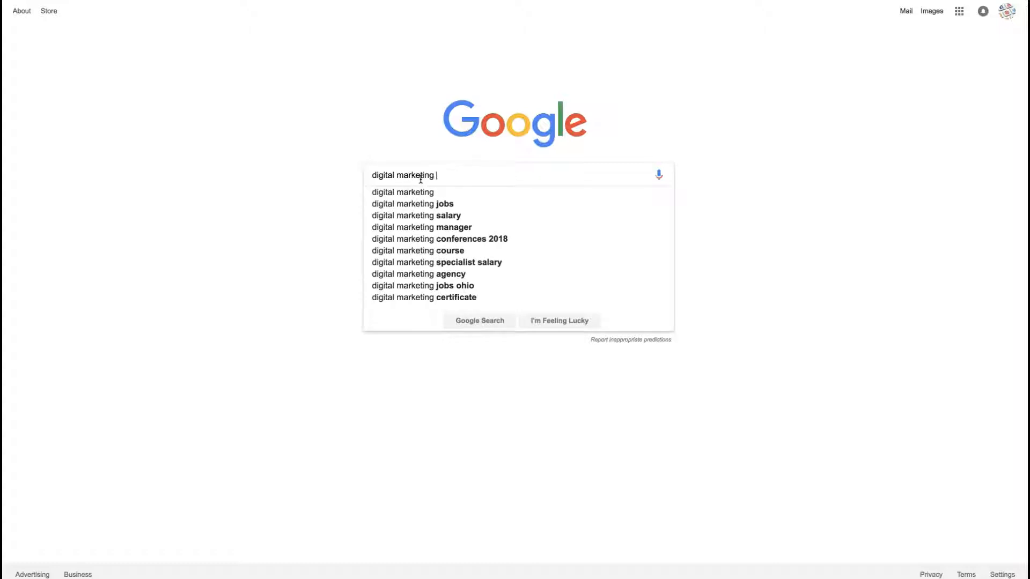
pyautogui.write('company')
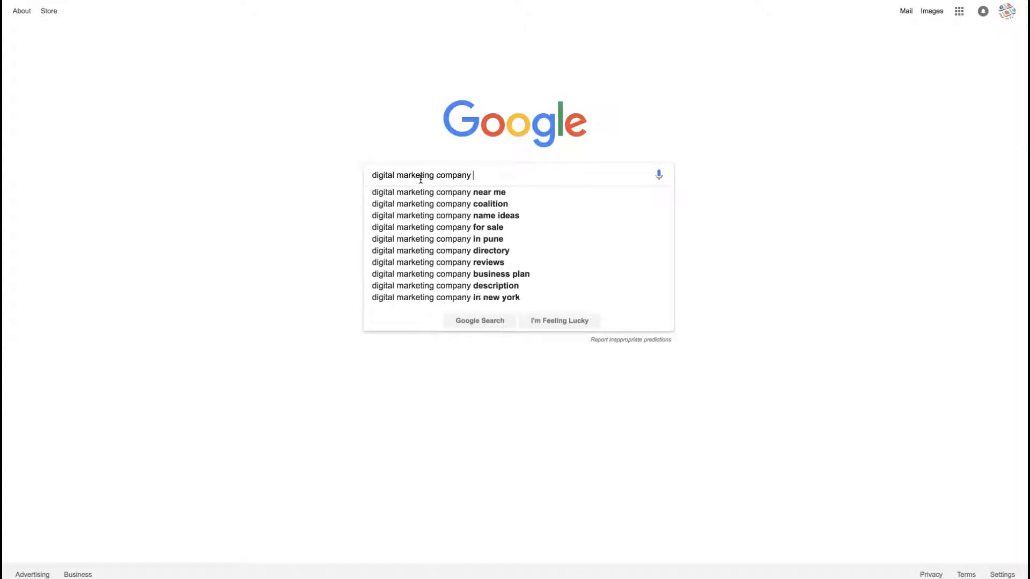
pyautogui.write('dayton')
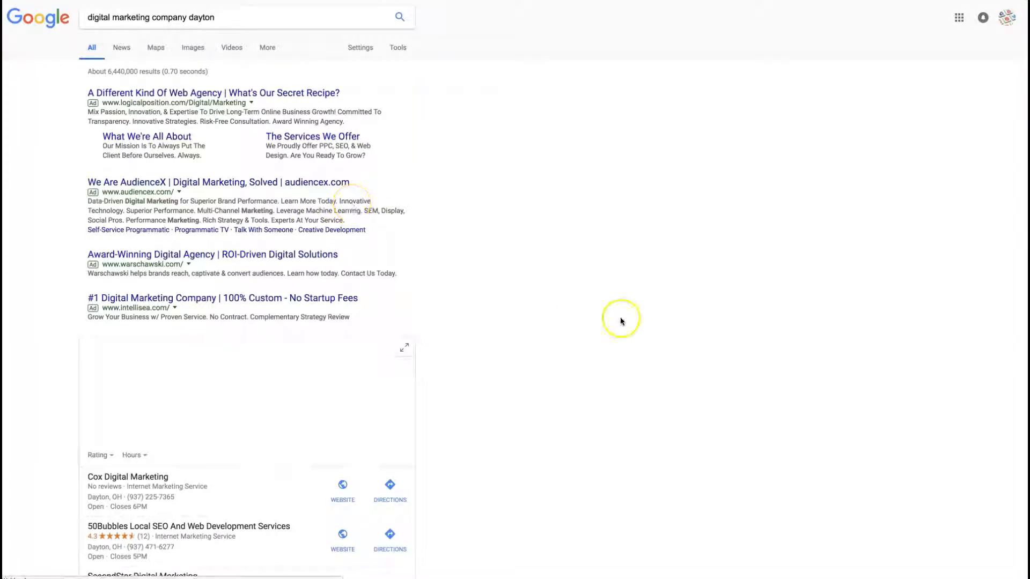
pyautogui.scroll(-3)
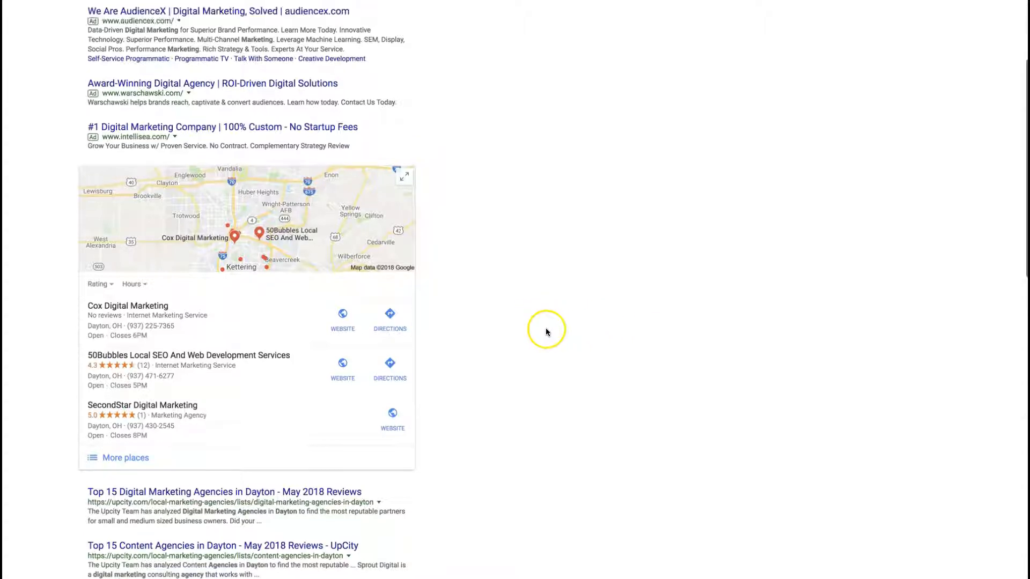
pyautogui.scroll(3)
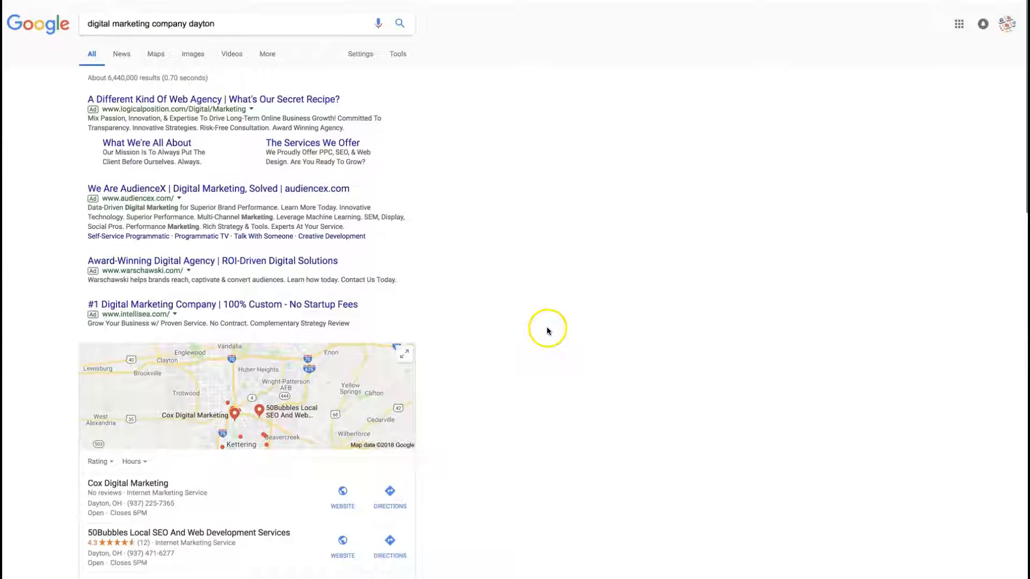
pyautogui.scroll(-3)
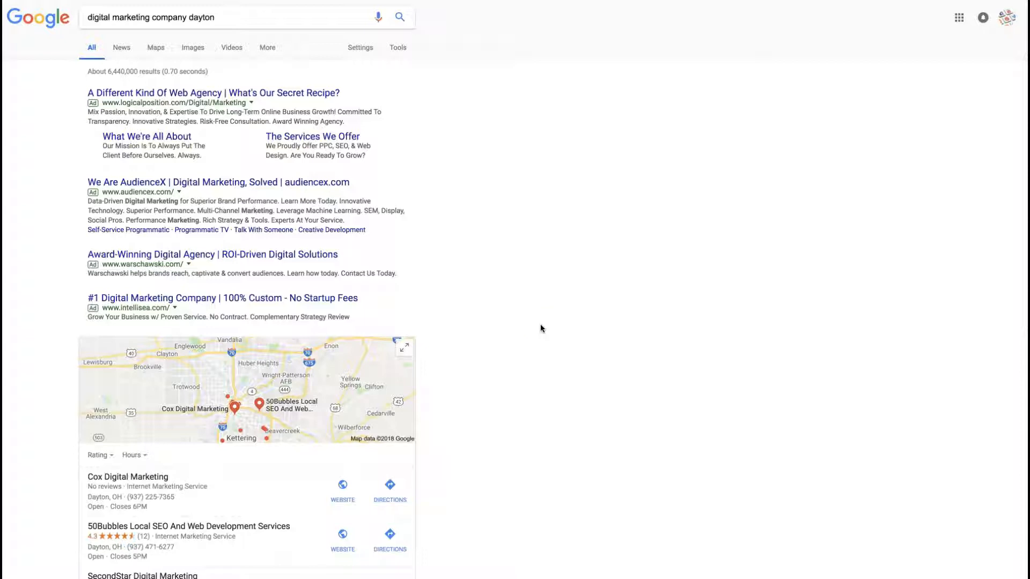
pyautogui.scroll(-3)
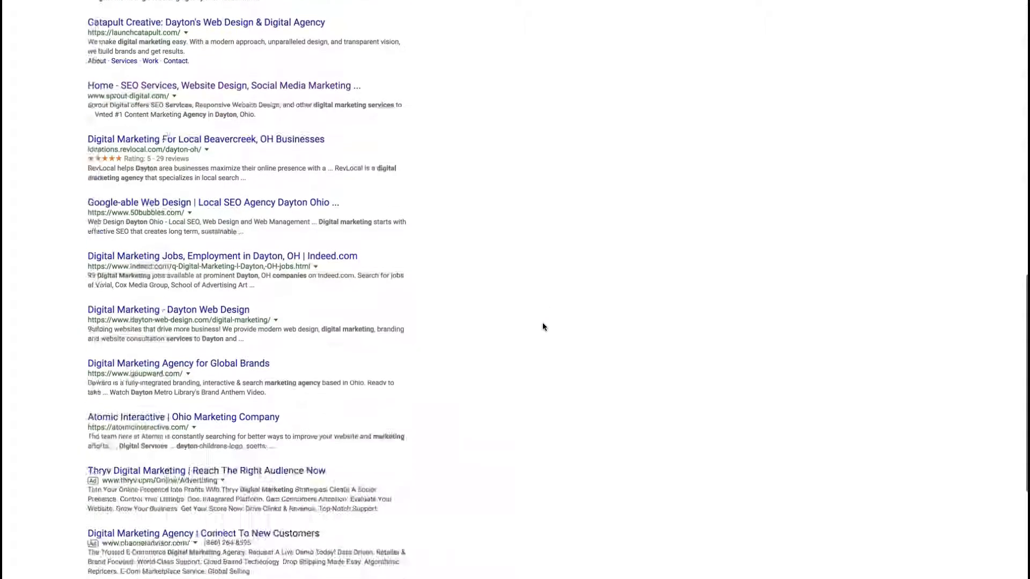
pyautogui.scroll(-3)
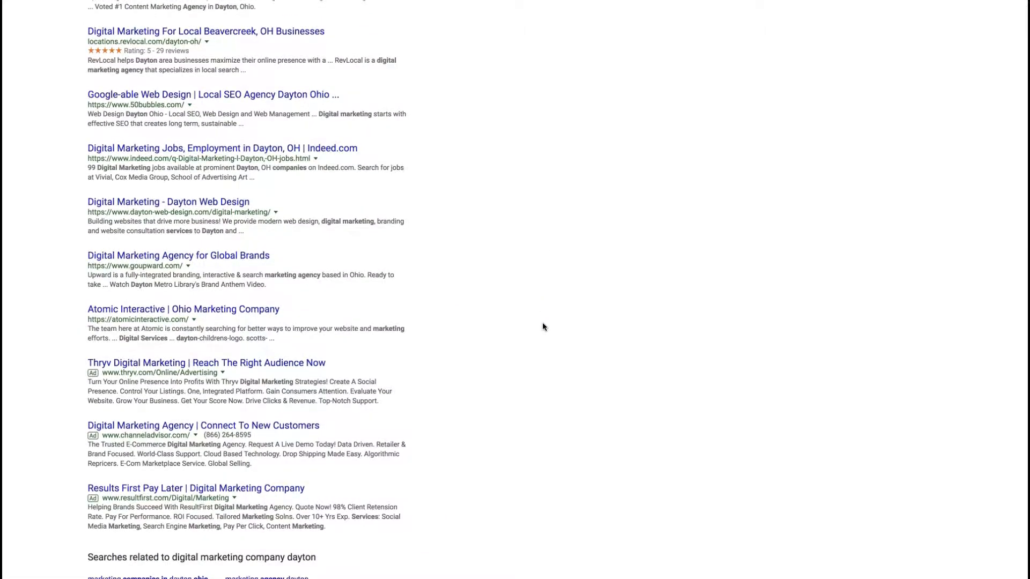
pyautogui.scroll(3)
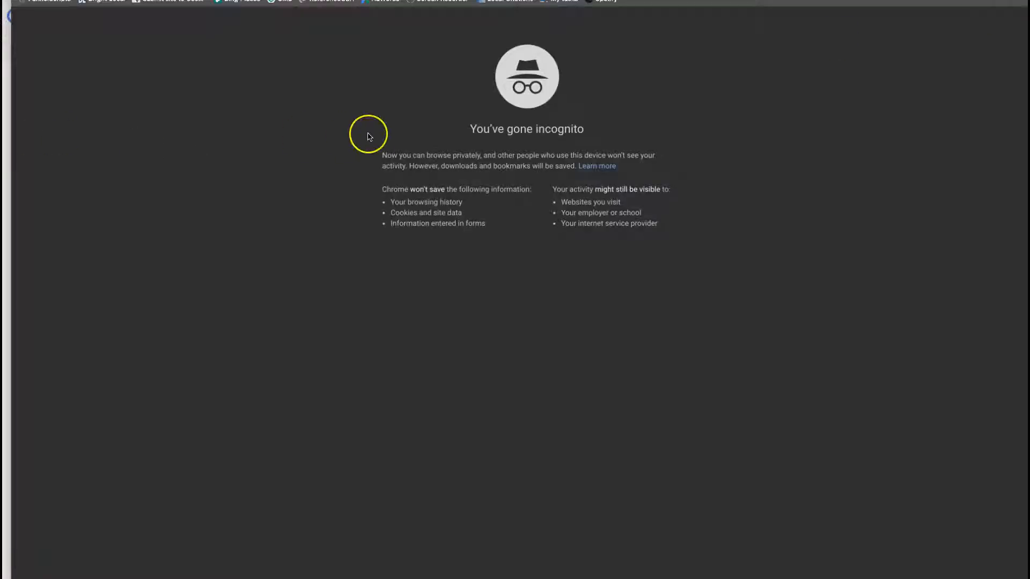
pyautogui.moveTo(614, 8)
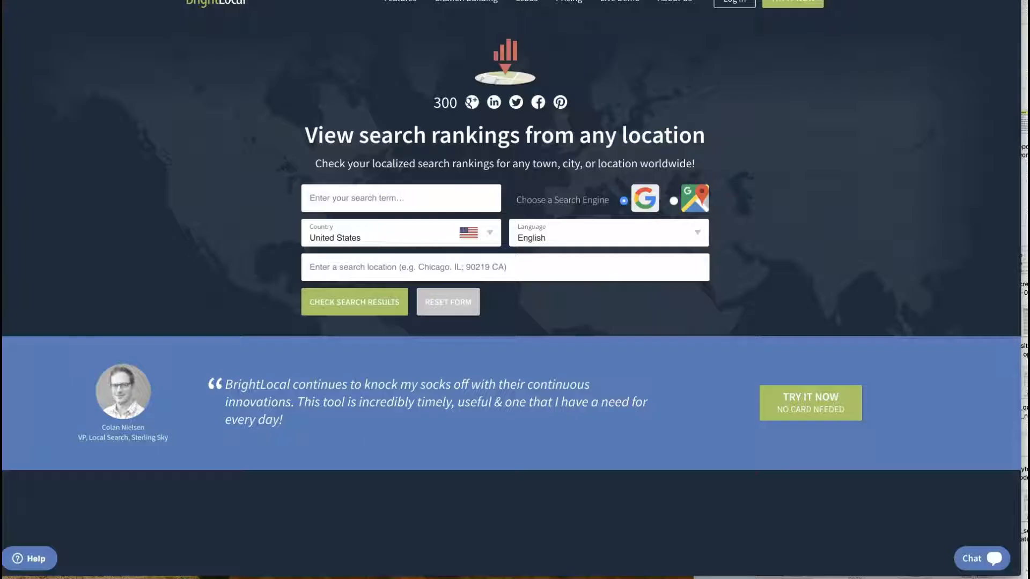
# Step: Scroll up to BrightLocal's Local Search Results Checker form
pyautogui.scroll(3)
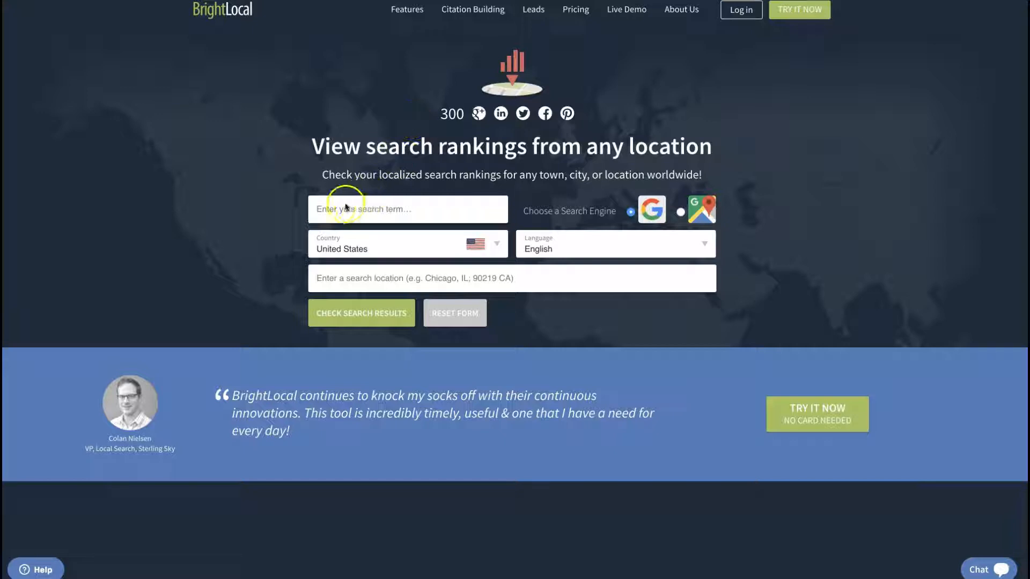
pyautogui.moveTo(246, 176)
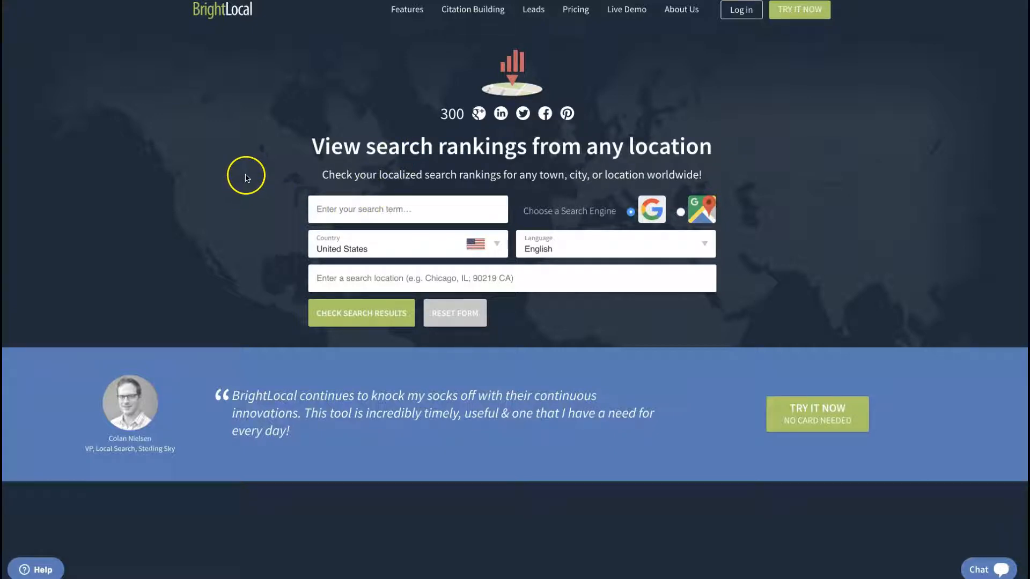
pyautogui.moveTo(246, 177)
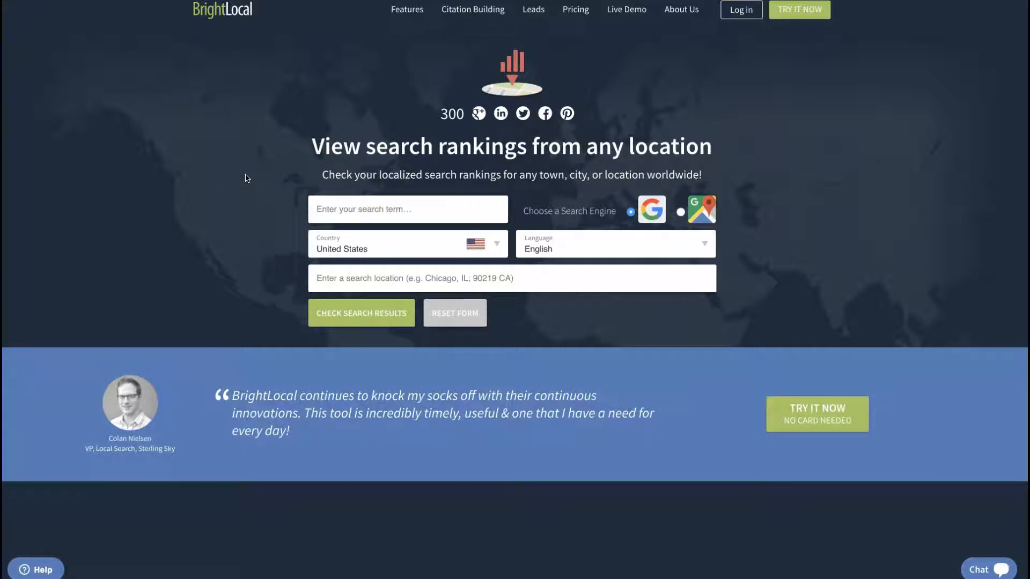
pyautogui.moveTo(275, 248)
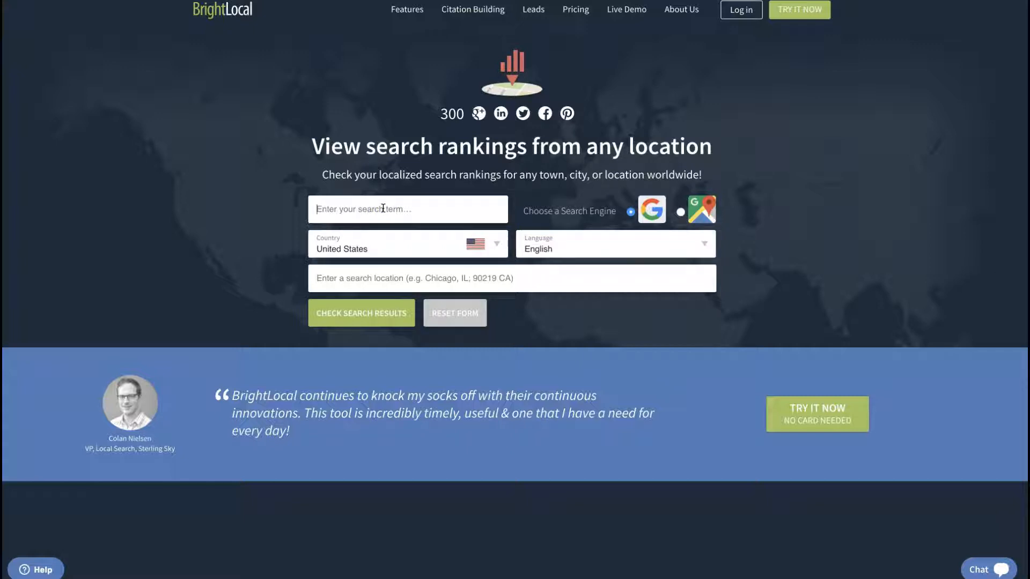
# Step: Check 'digital marketing company dayton' from location Dayton, OH and open Page 1
pyautogui.write('digital marketing')
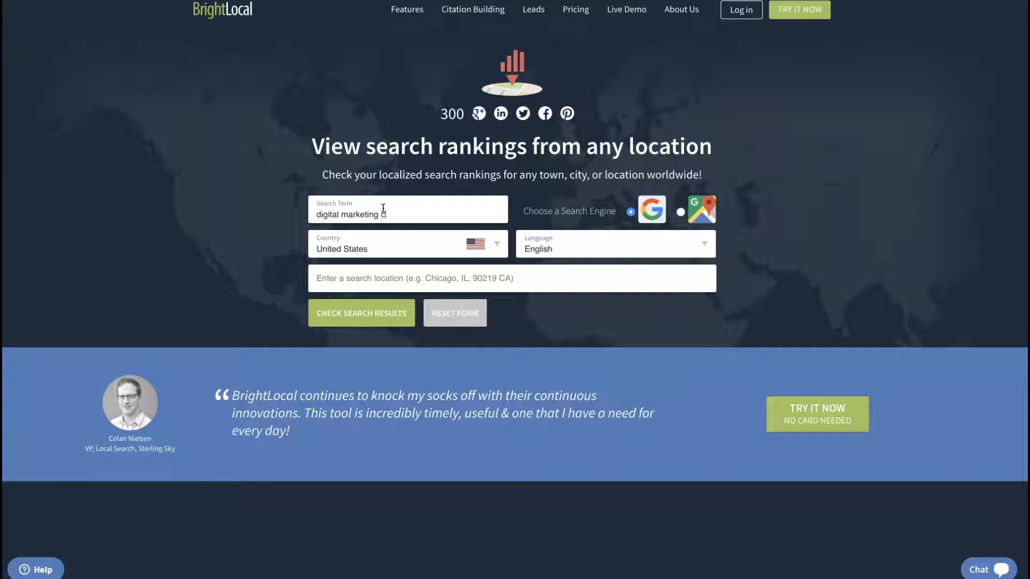
pyautogui.write('company d')
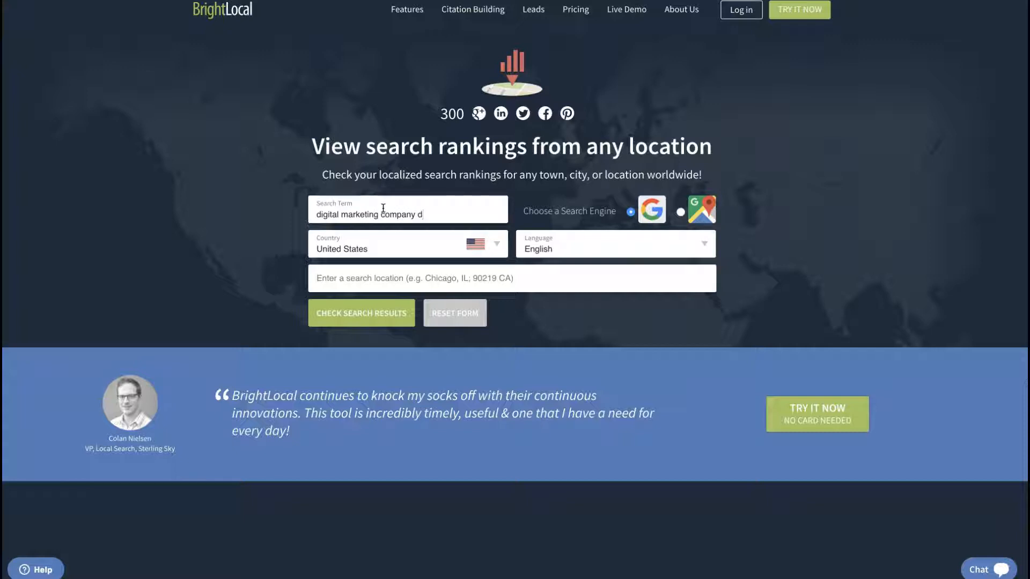
pyautogui.write('ayton')
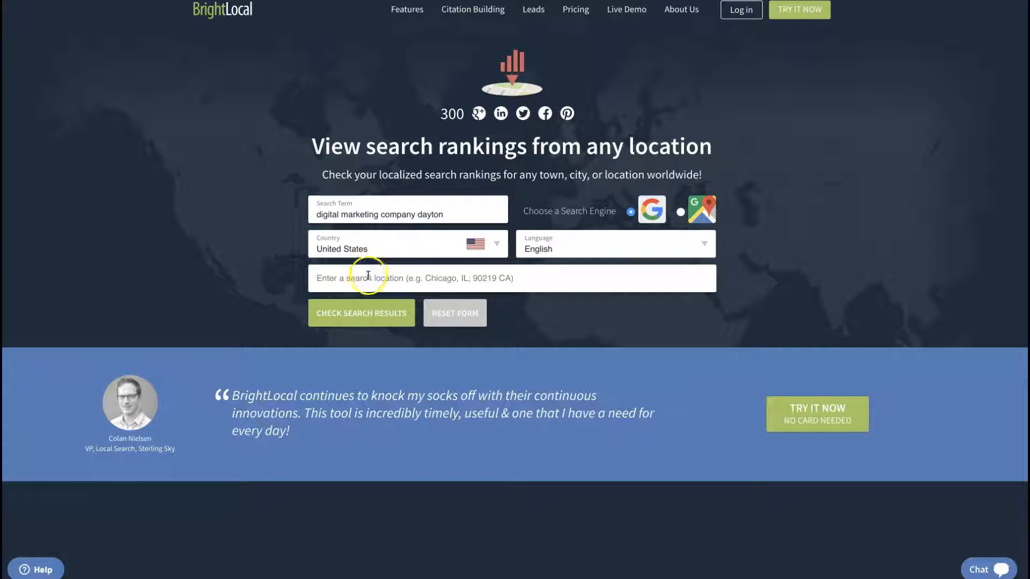
pyautogui.write('dayton, OH')
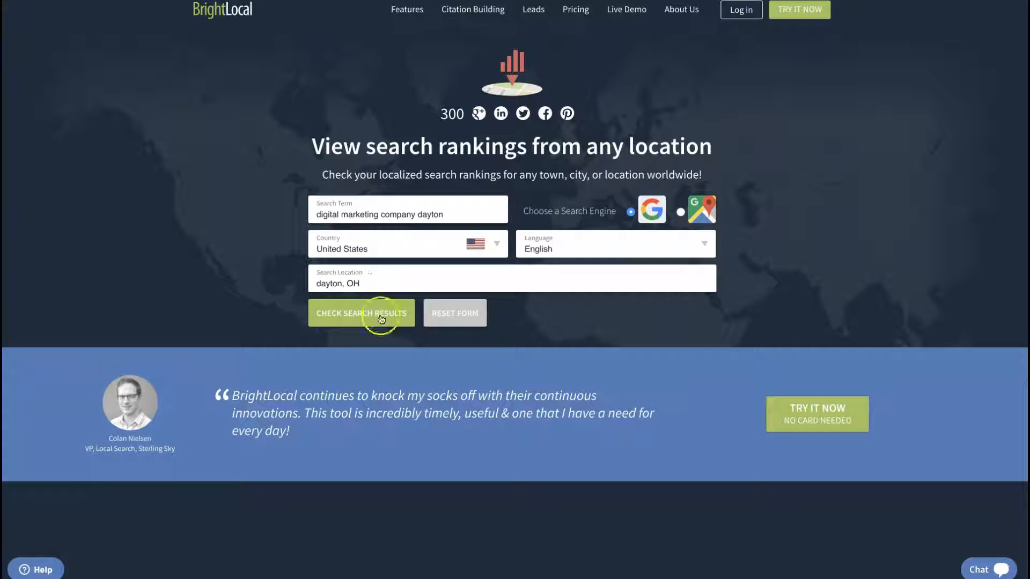
pyautogui.click(361, 313)
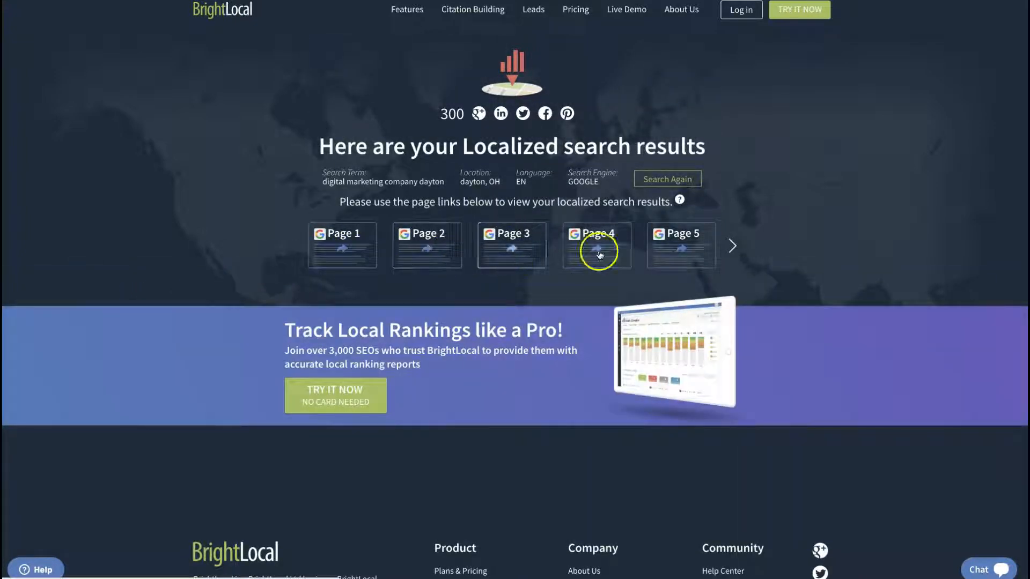
pyautogui.click(342, 245)
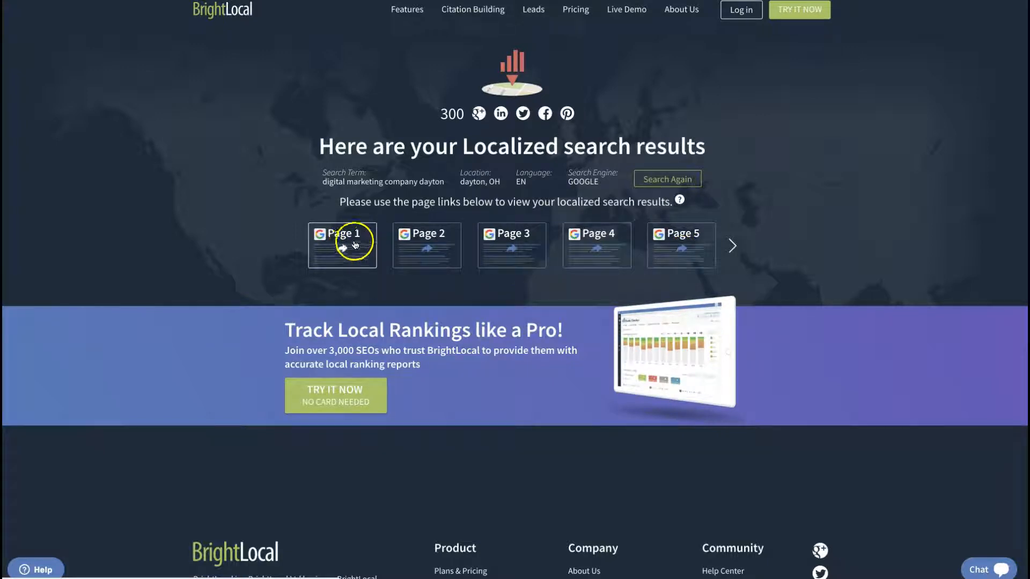
# Step: Open page 1 of the Dayton results and scroll to the bottom
pyautogui.click(341, 245)
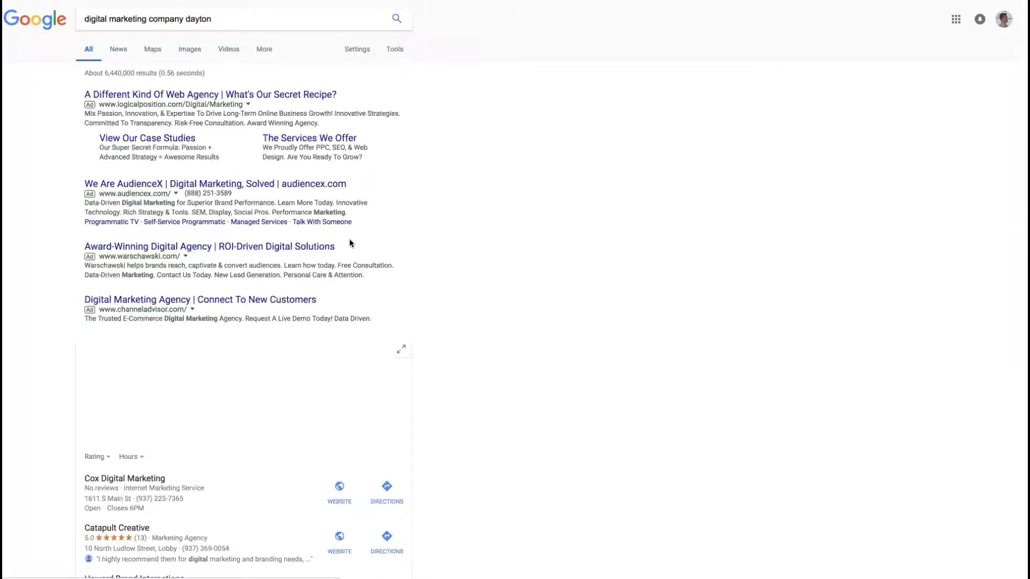
pyautogui.scroll(-3)
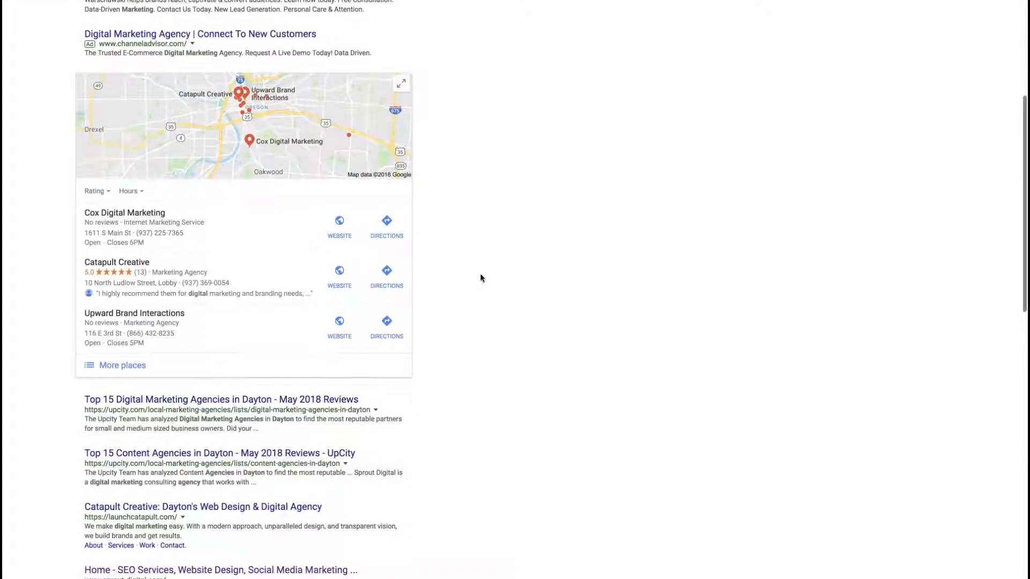
pyautogui.scroll(-3)
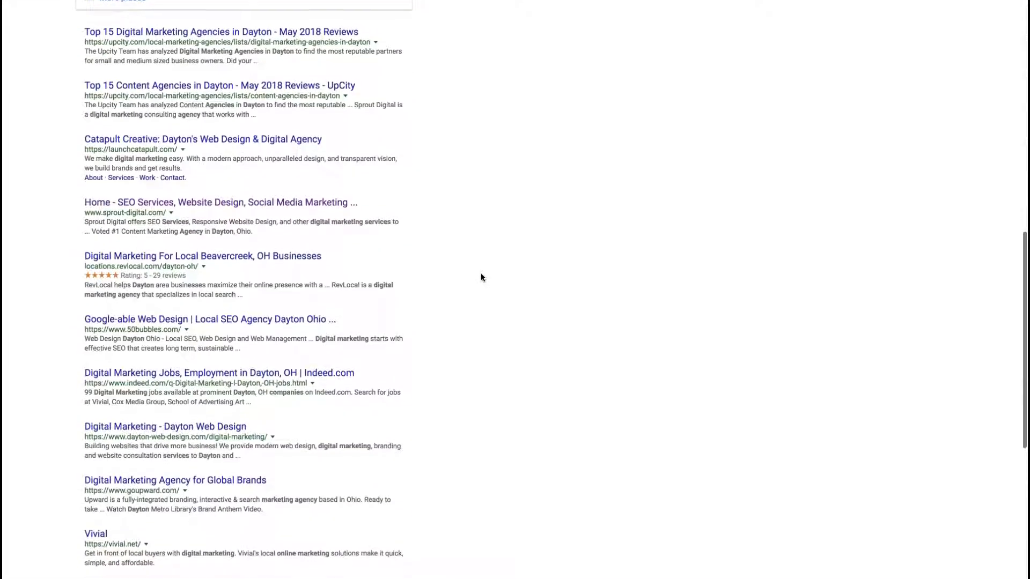
pyautogui.scroll(-3)
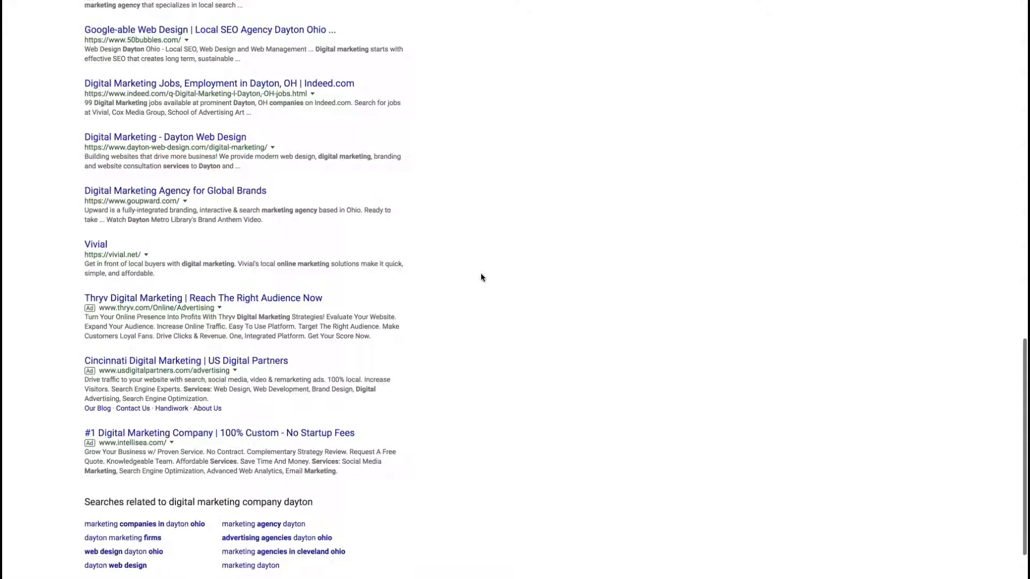
pyautogui.scroll(3)
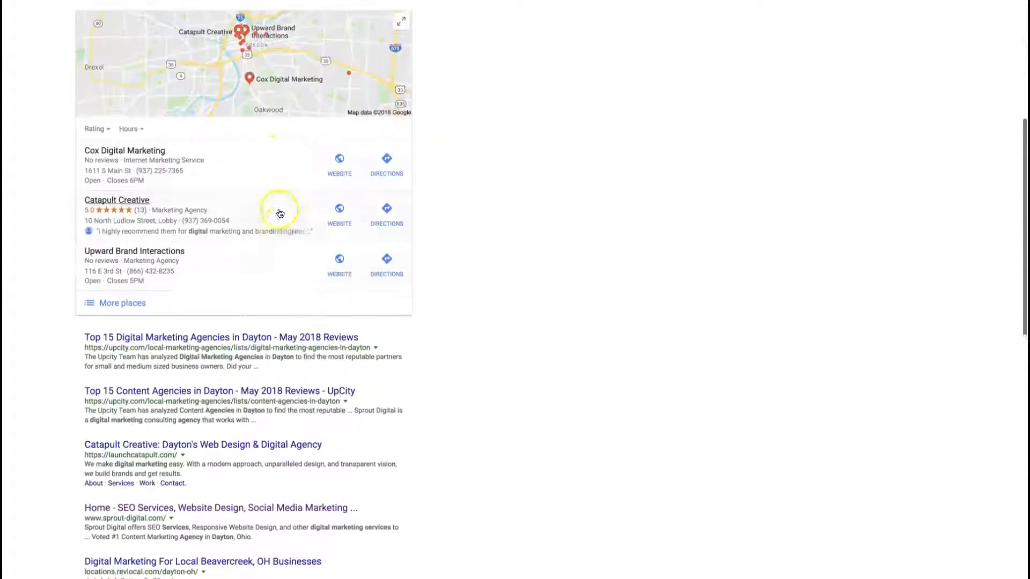
pyautogui.scroll(-3)
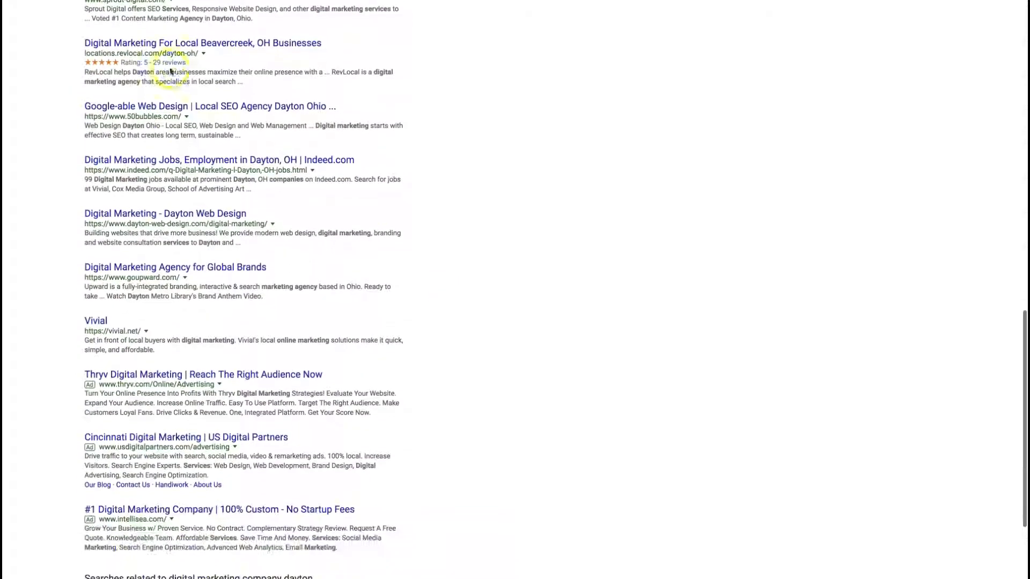
pyautogui.scroll(-3)
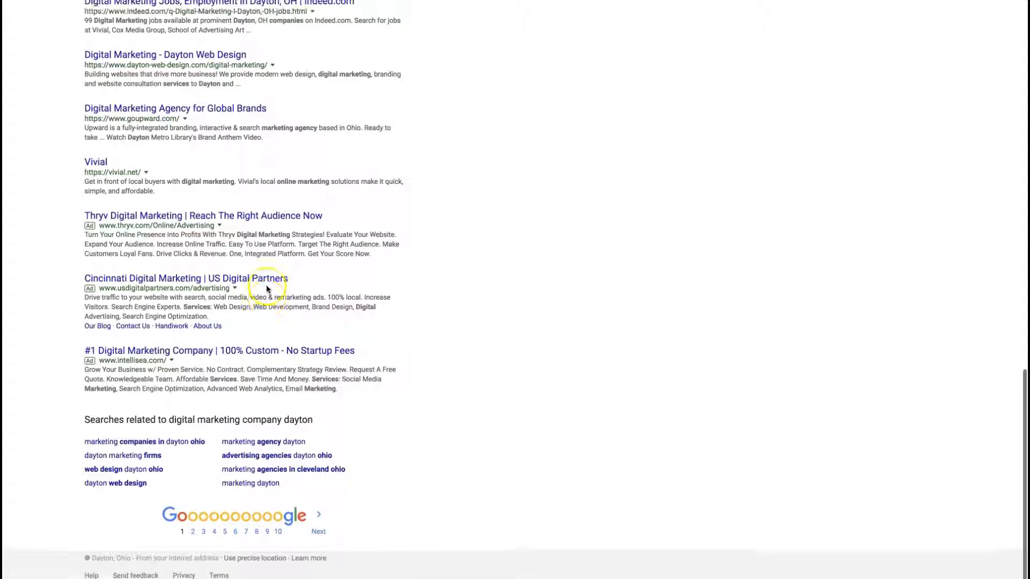
pyautogui.moveTo(263, 288)
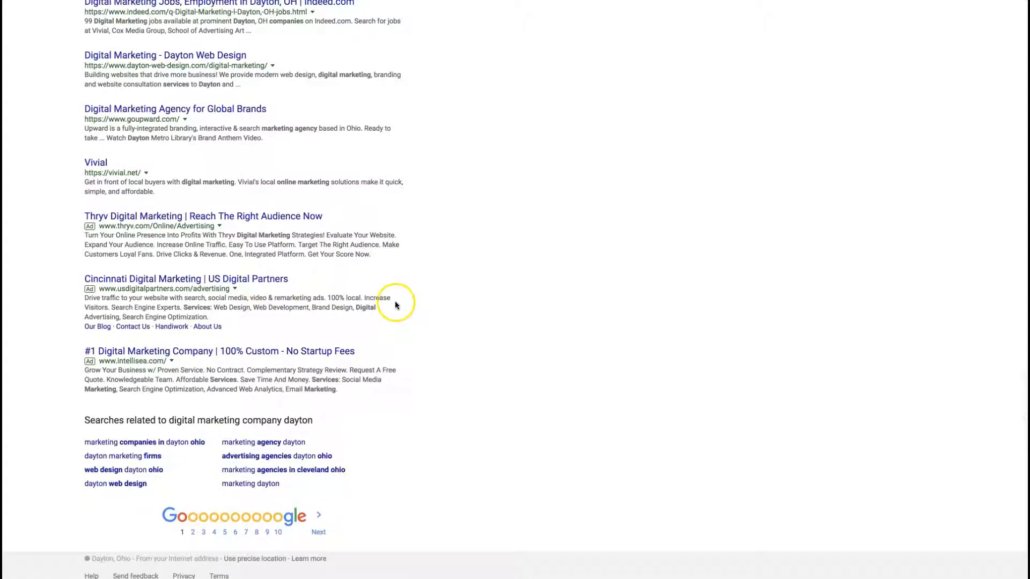
pyautogui.moveTo(216, 503)
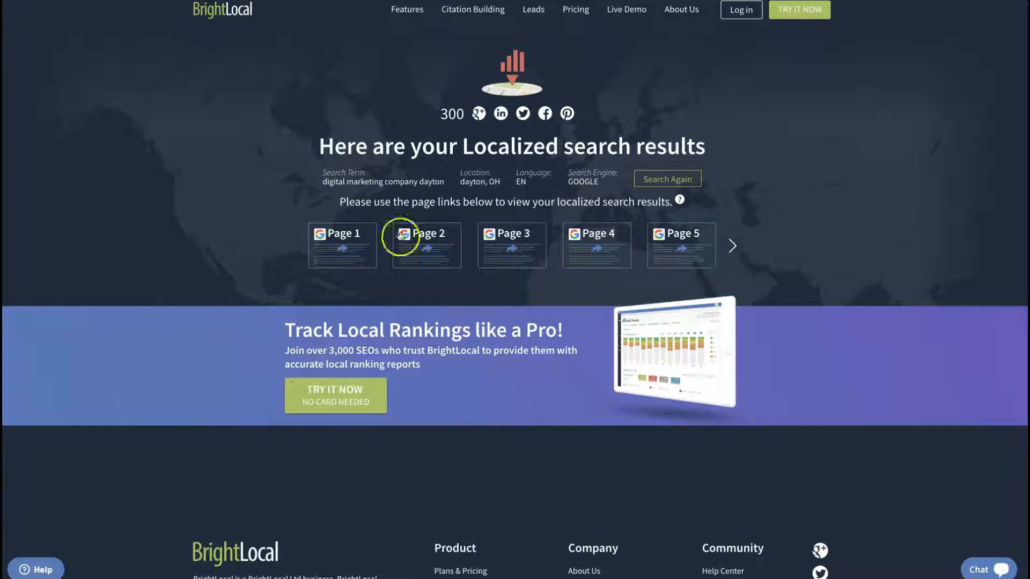
# Step: Open pages 2 and 3 of the Dayton localized results and scroll through them
pyautogui.click(426, 246)
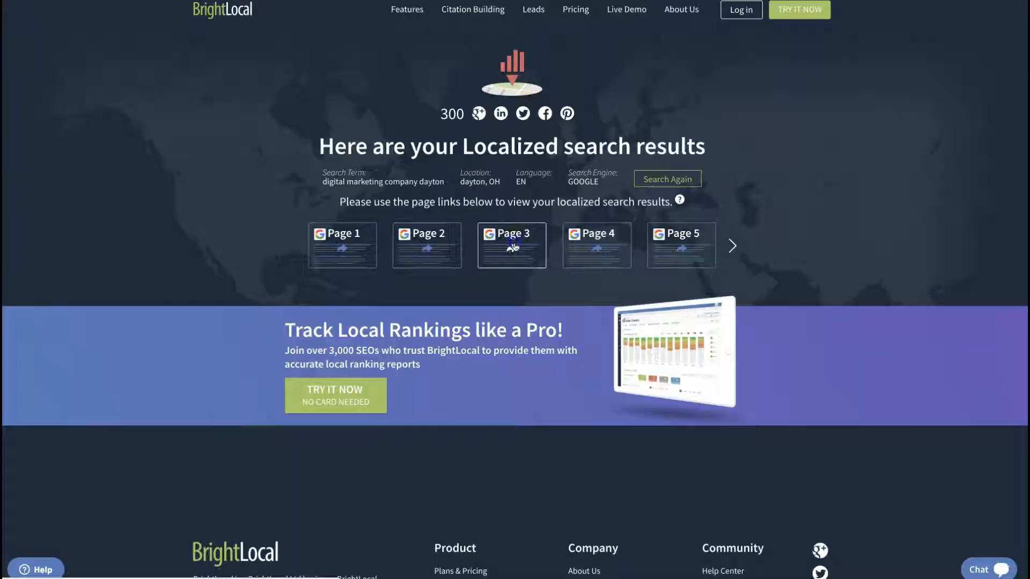
pyautogui.click(511, 233)
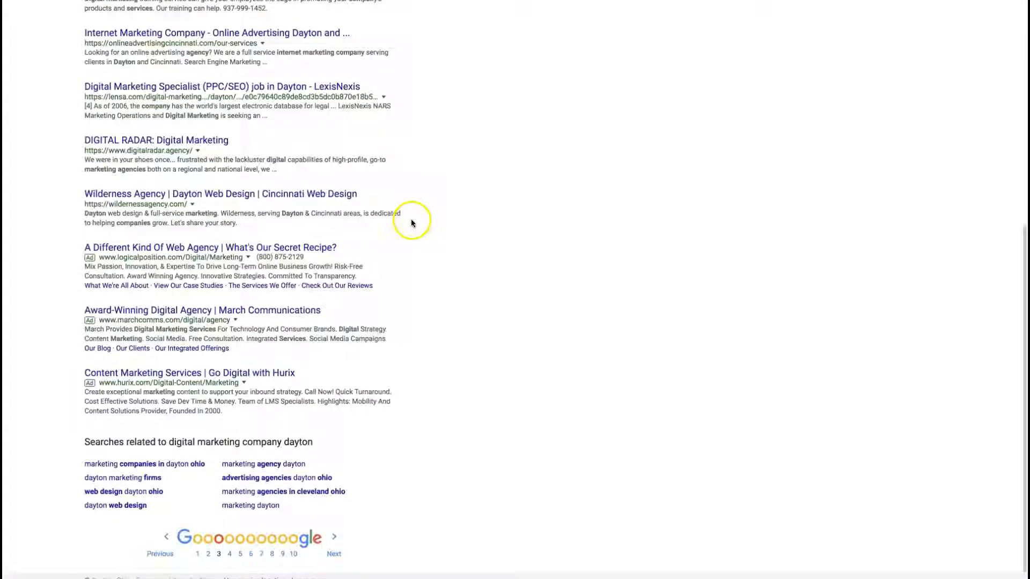
pyautogui.scroll(3)
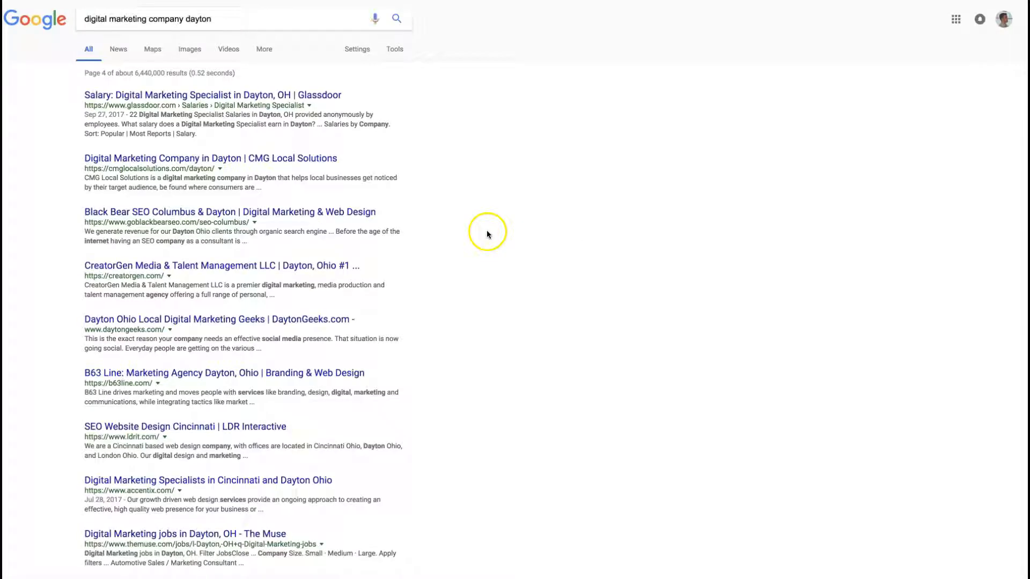
pyautogui.scroll(-3)
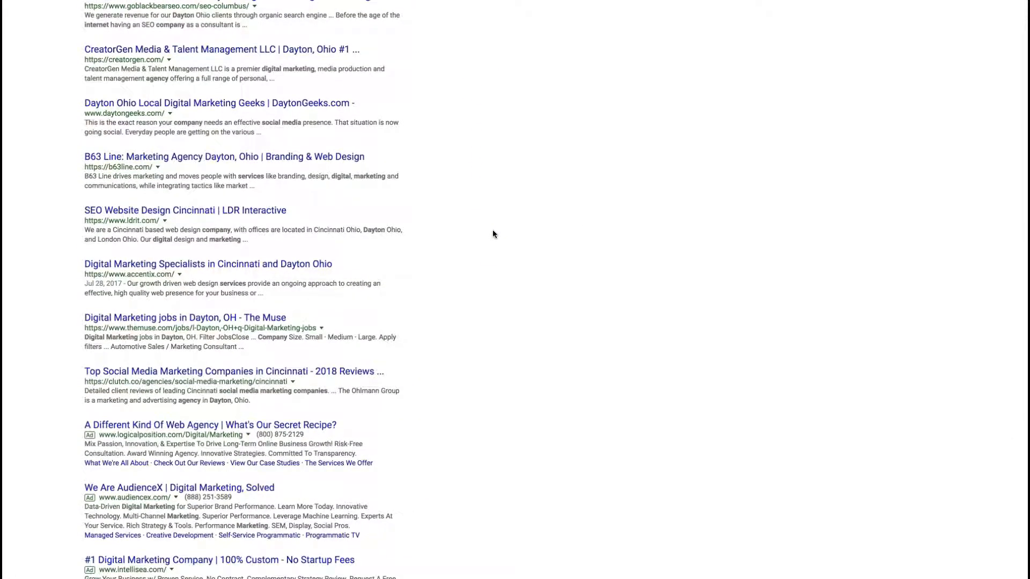
pyautogui.scroll(3)
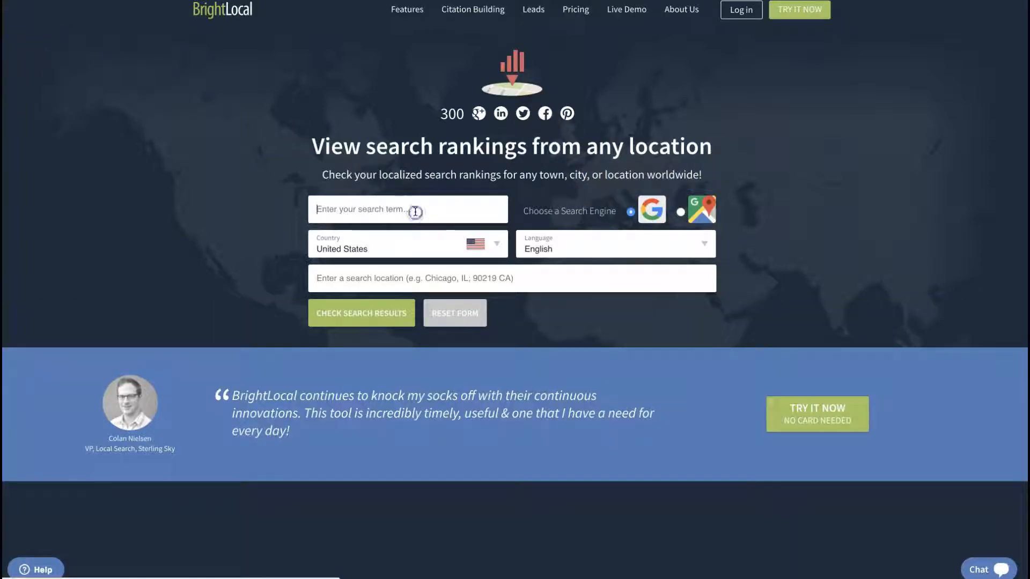
# Step: Check 'orthodontist columbus ohio' with search location 'columbus'
pyautogui.write('dentist')
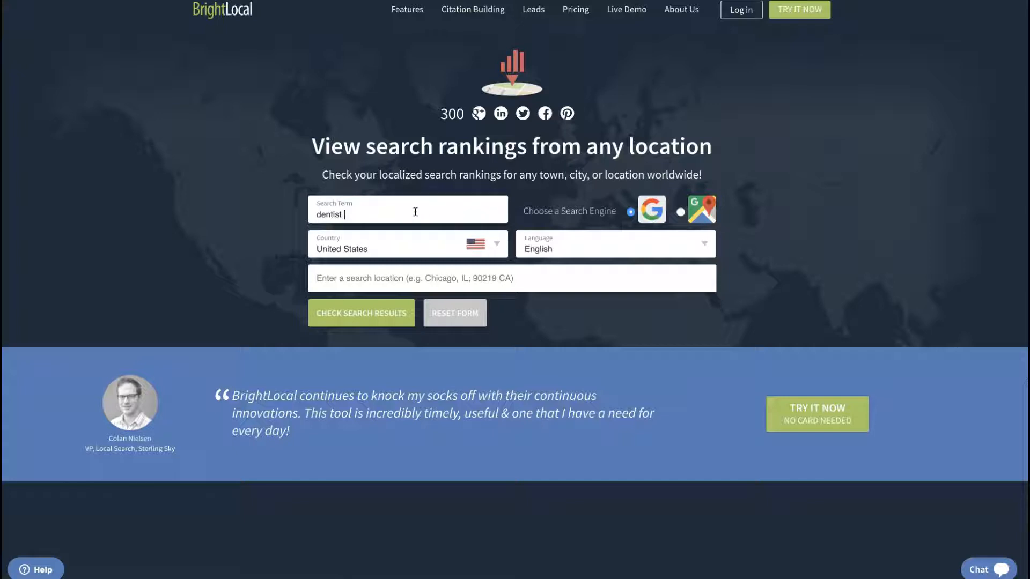
pyautogui.write('columbus')
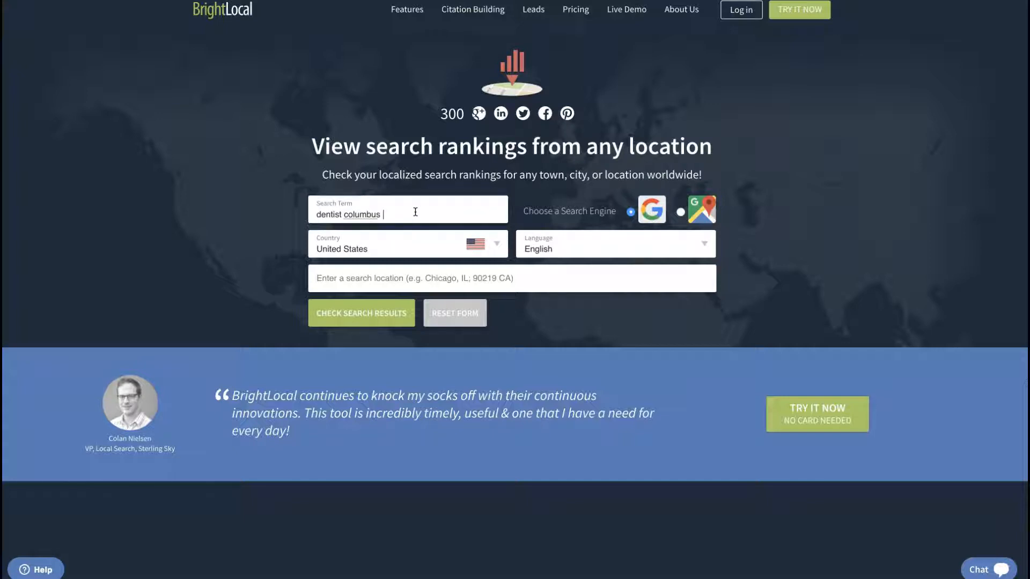
pyautogui.write('ohio')
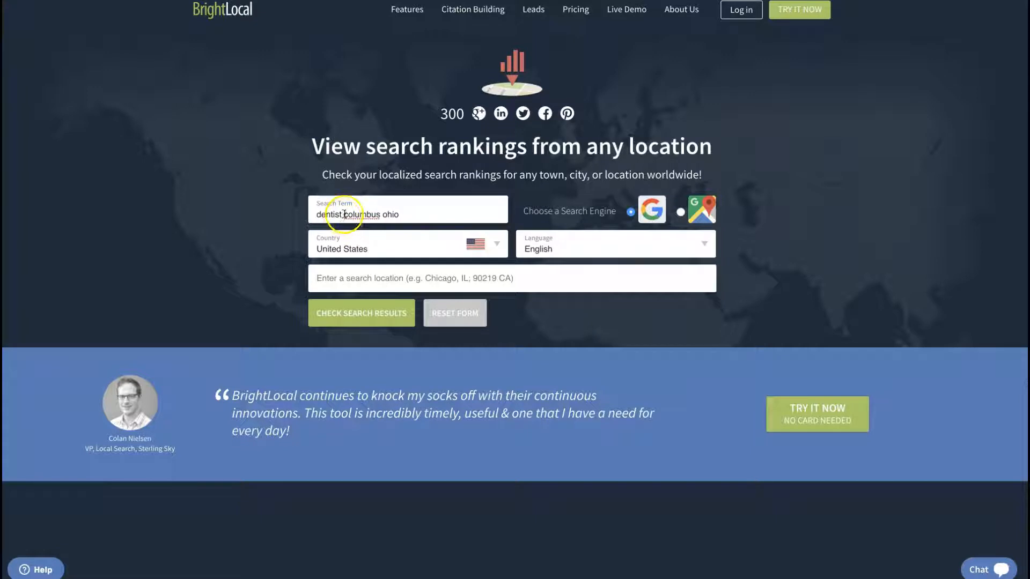
pyautogui.write('orth')
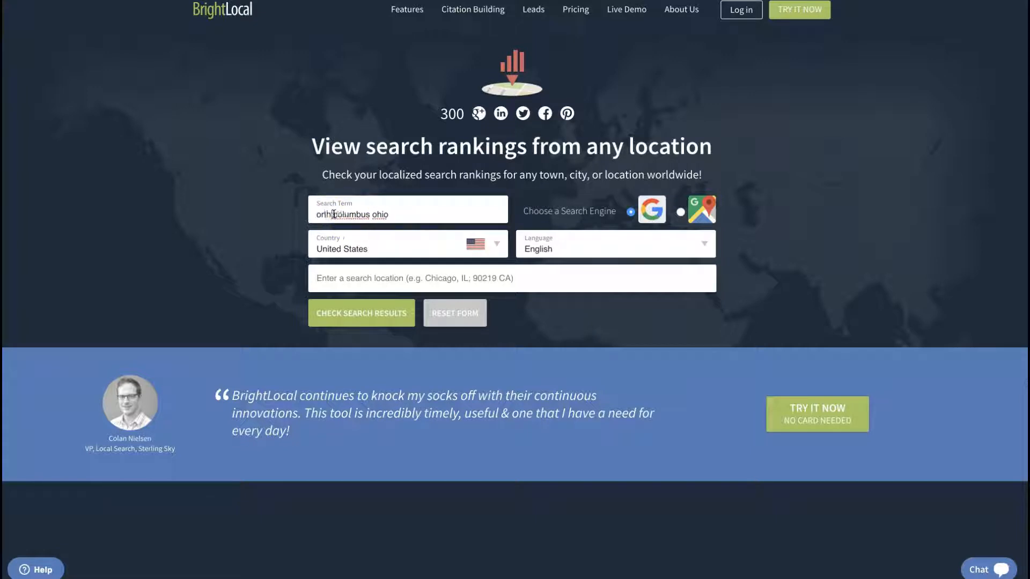
pyautogui.write('odontist')
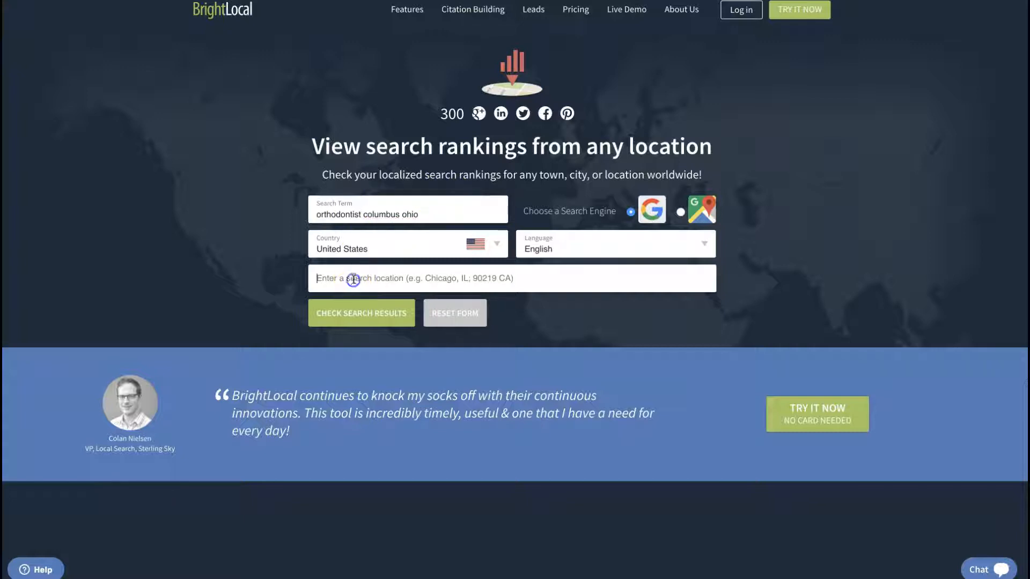
pyautogui.write('columbus')
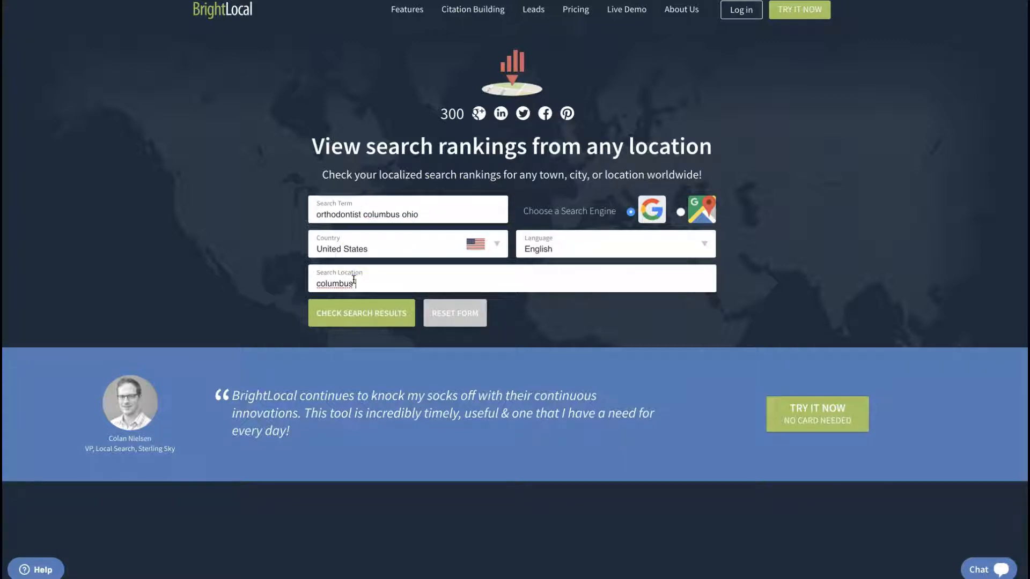
pyautogui.click(361, 312)
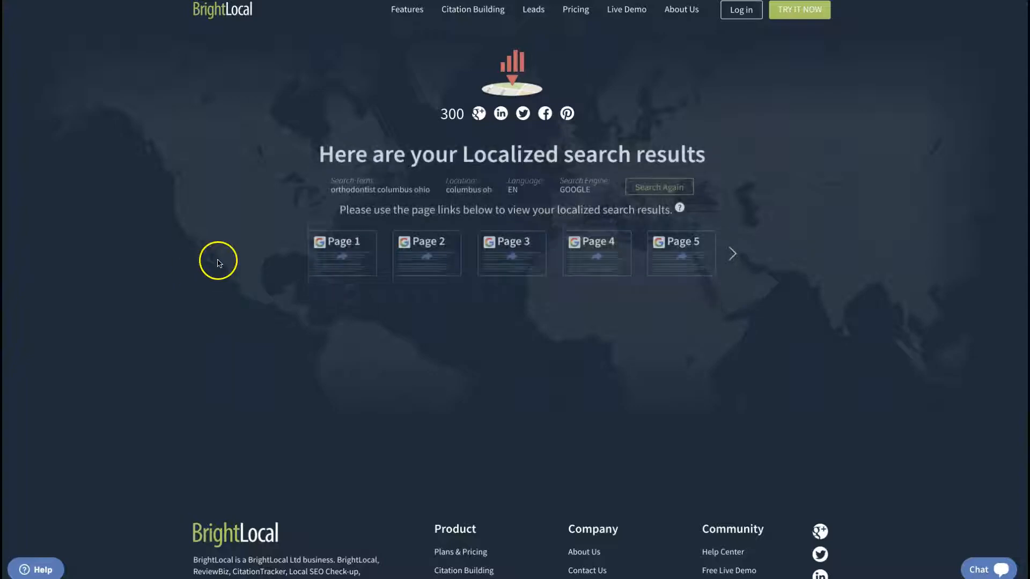
# Step: Open page 1 of the Columbus orthodontist results and scroll through the listings
pyautogui.click(341, 253)
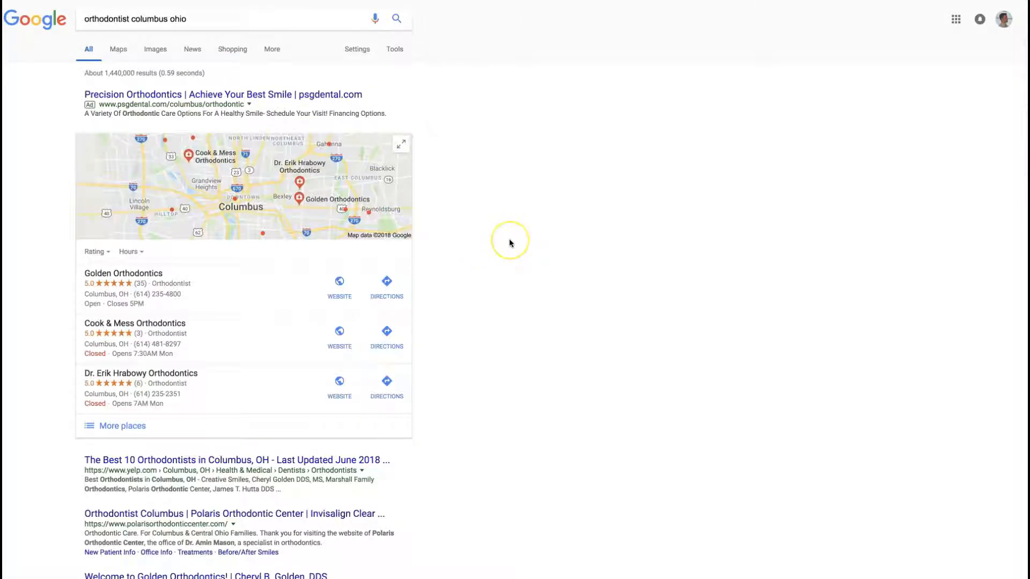
pyautogui.moveTo(510, 250)
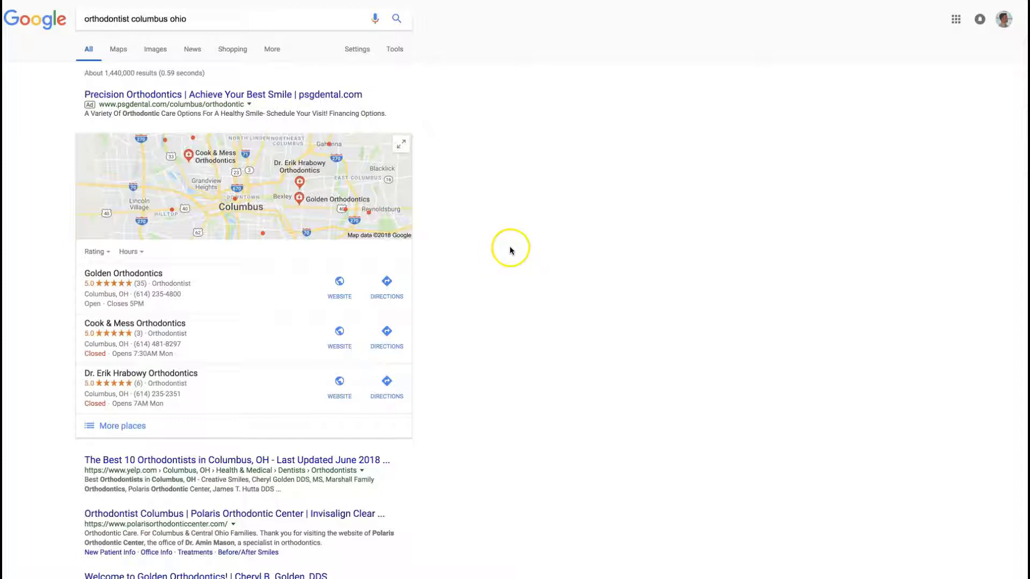
pyautogui.scroll(-3)
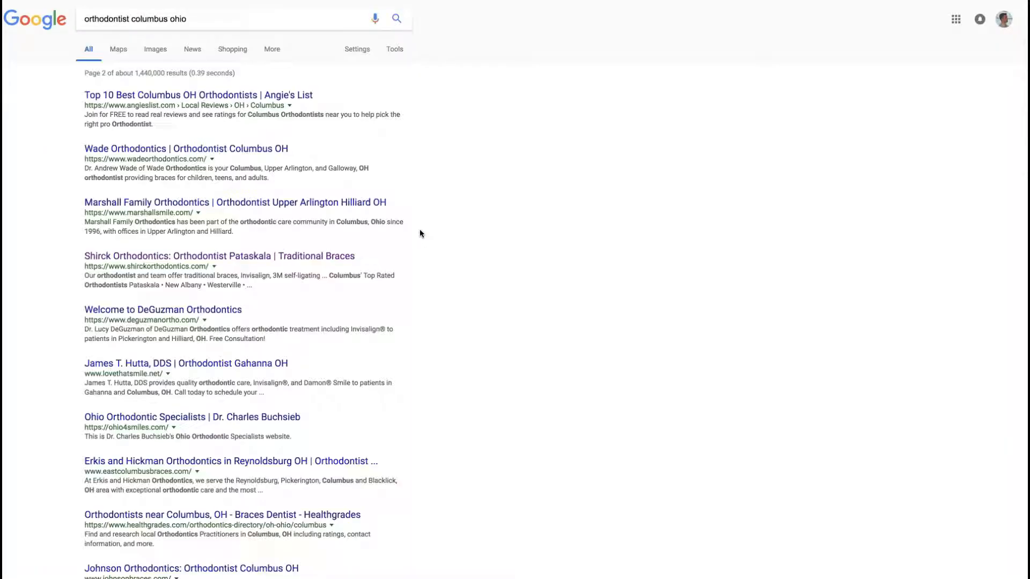
pyautogui.moveTo(447, 235)
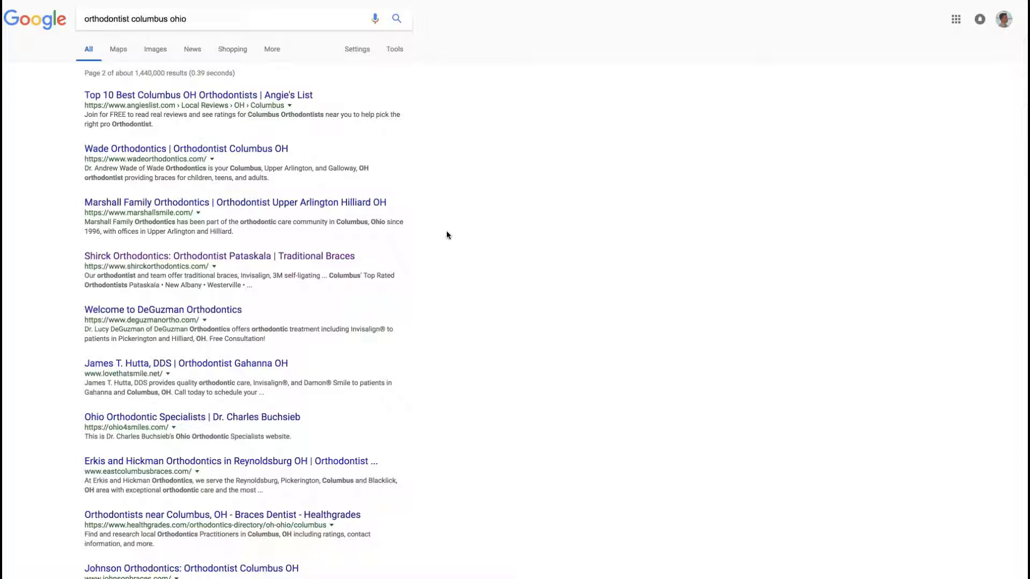
pyautogui.moveTo(182, 237)
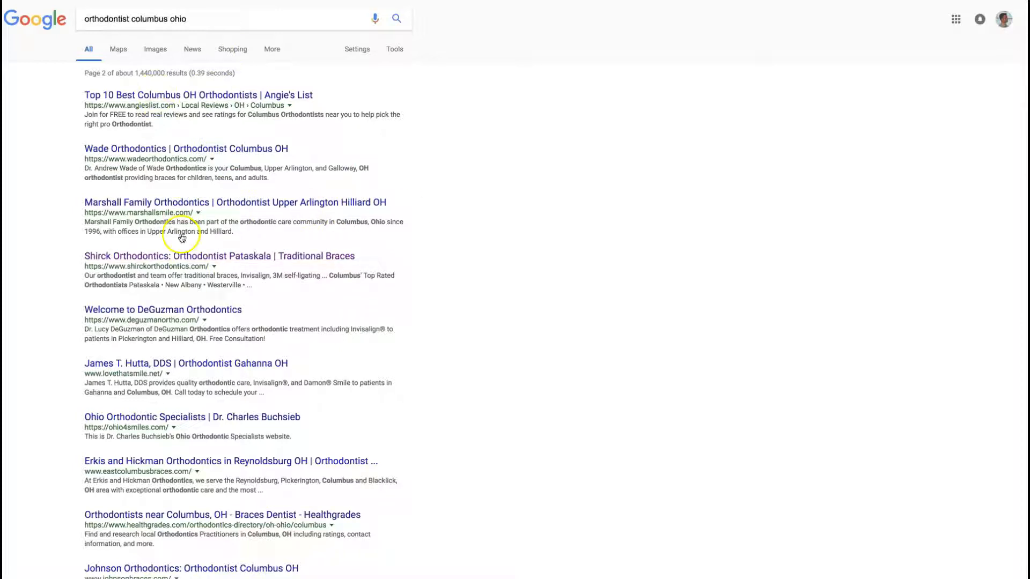
pyautogui.moveTo(217, 169)
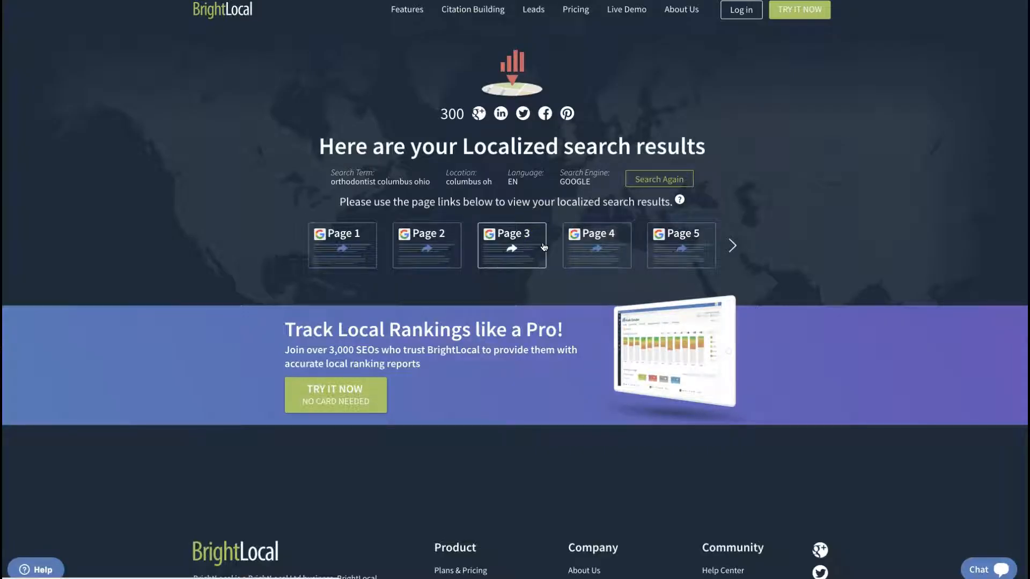
pyautogui.moveTo(209, 266)
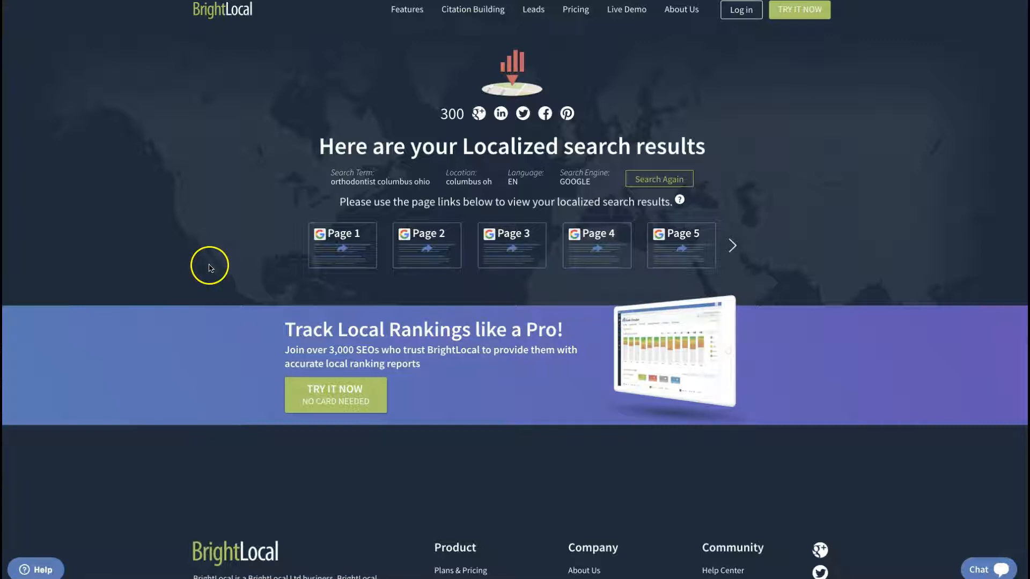
pyautogui.moveTo(210, 267)
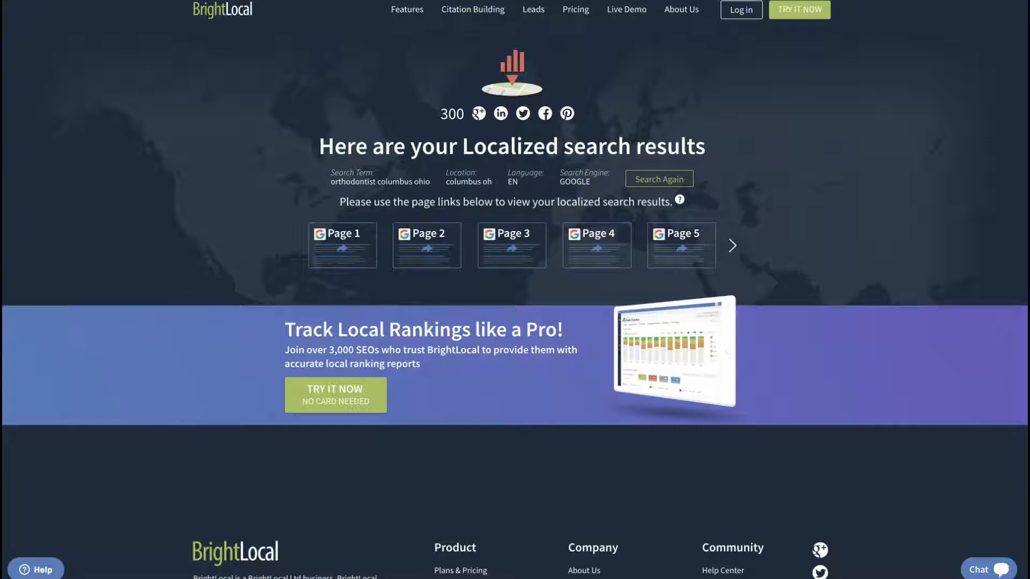